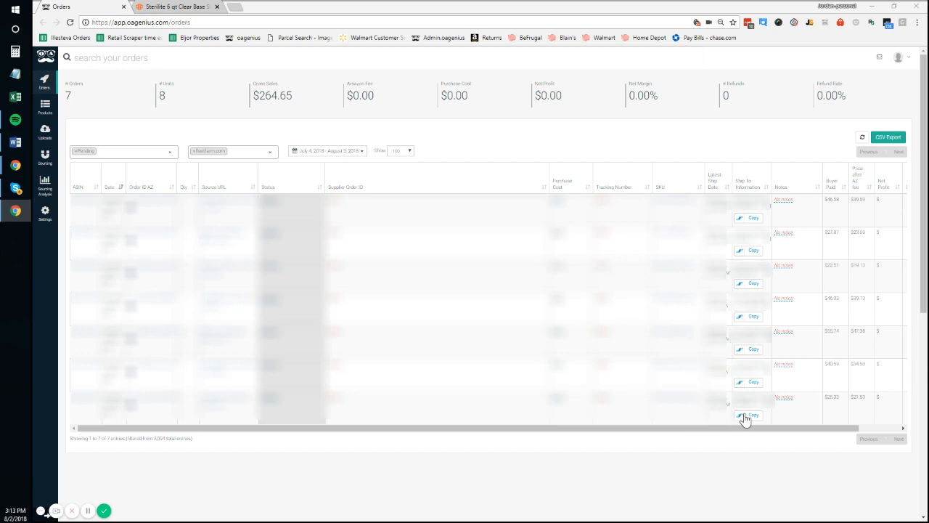
Add 12 Sterilite 6 qt storage boxes to the Fleet Farm cart and view the cart
{"action": "left_click", "coordinate": [217, 7]}
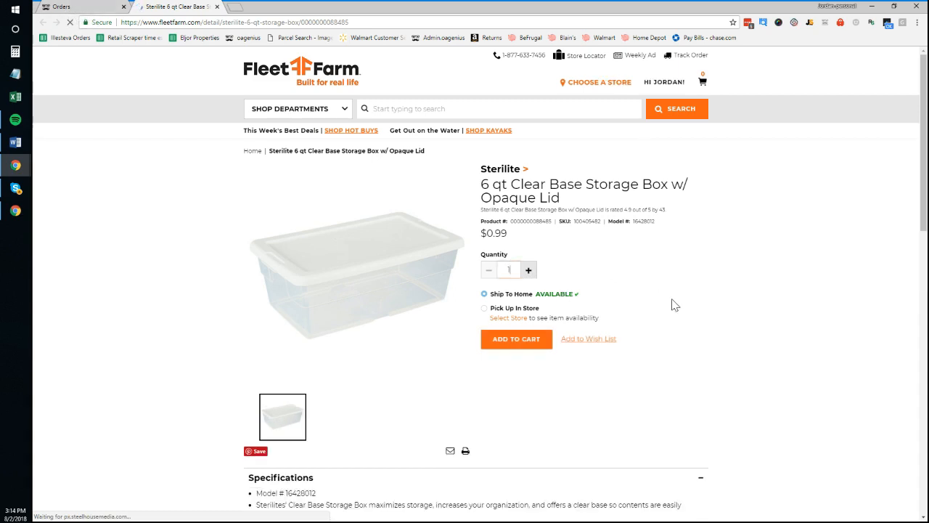
{"action": "mouse_move", "coordinate": [524, 280]}
{"action": "type", "text": "2"}
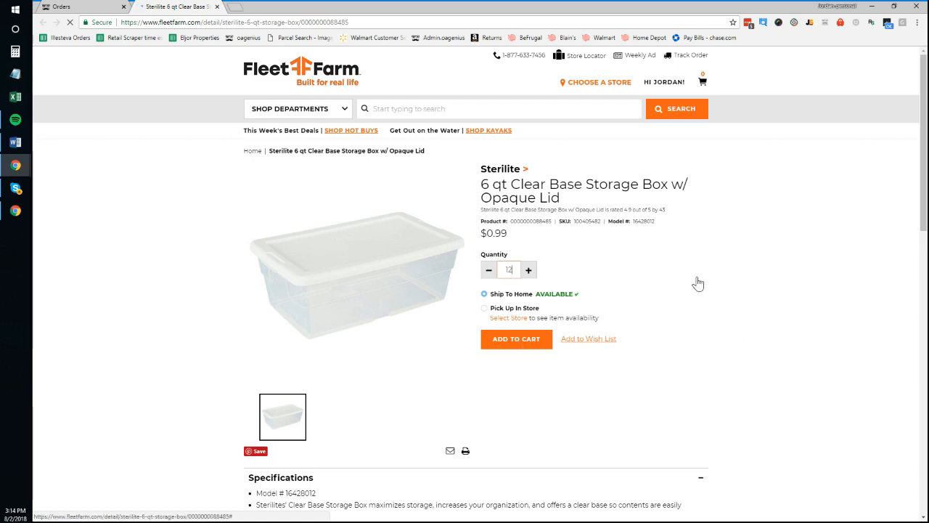
{"action": "left_click", "coordinate": [515, 338]}
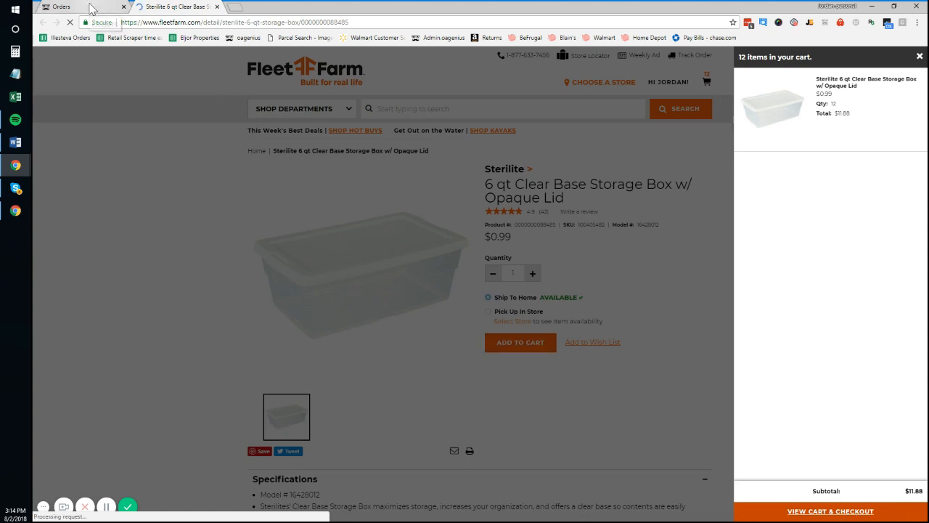
{"action": "left_click", "coordinate": [829, 511]}
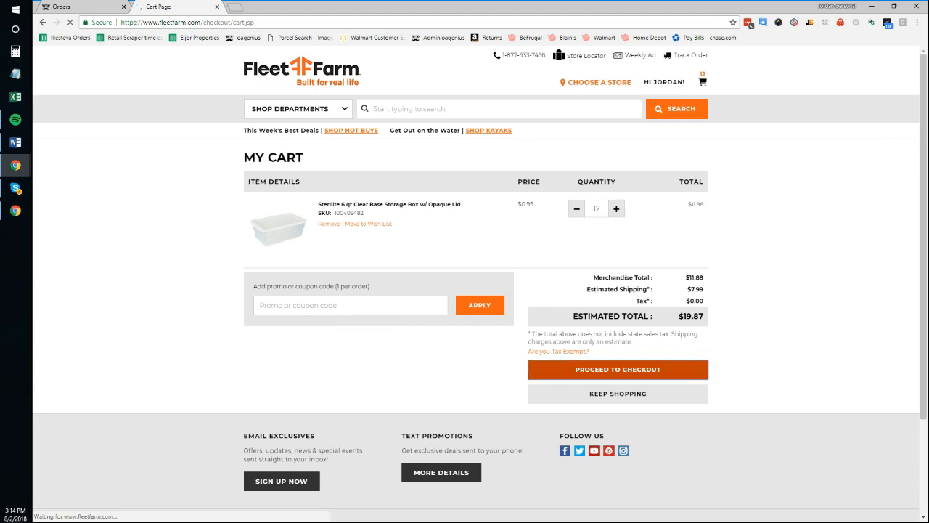
Proceed through checkout shipping and payment to the review step for the $19.87 order
{"action": "left_click", "coordinate": [618, 369]}
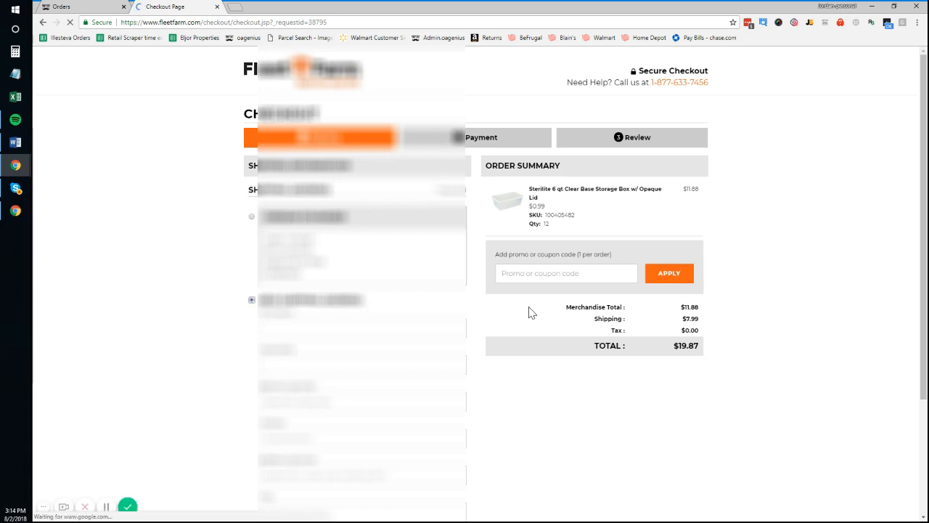
{"action": "scroll", "scroll_direction": "down", "scroll_amount": 3}
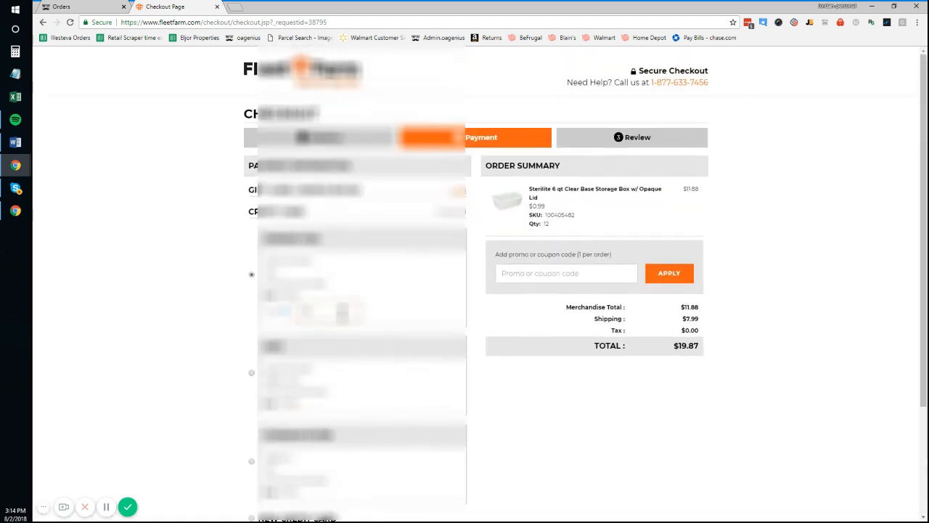
{"action": "scroll", "scroll_direction": "down", "scroll_amount": 3}
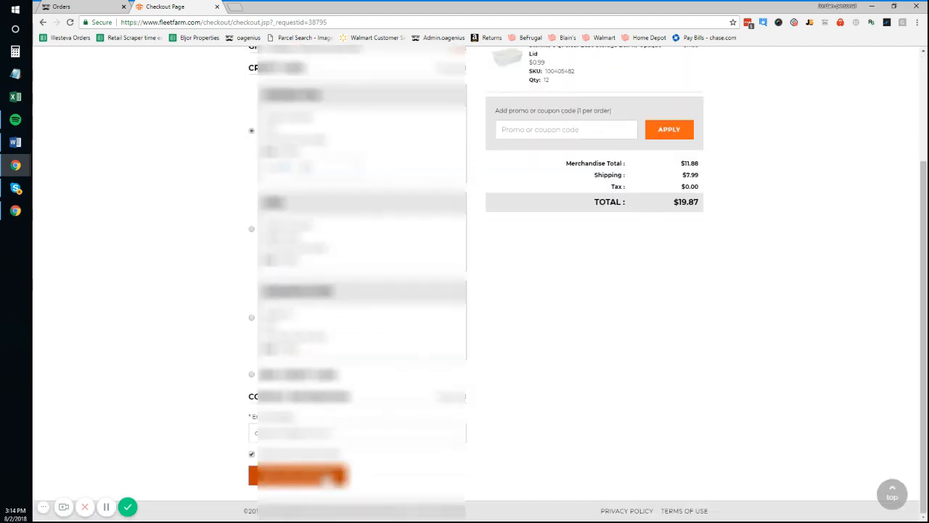
{"action": "scroll", "scroll_direction": "up", "scroll_amount": 3}
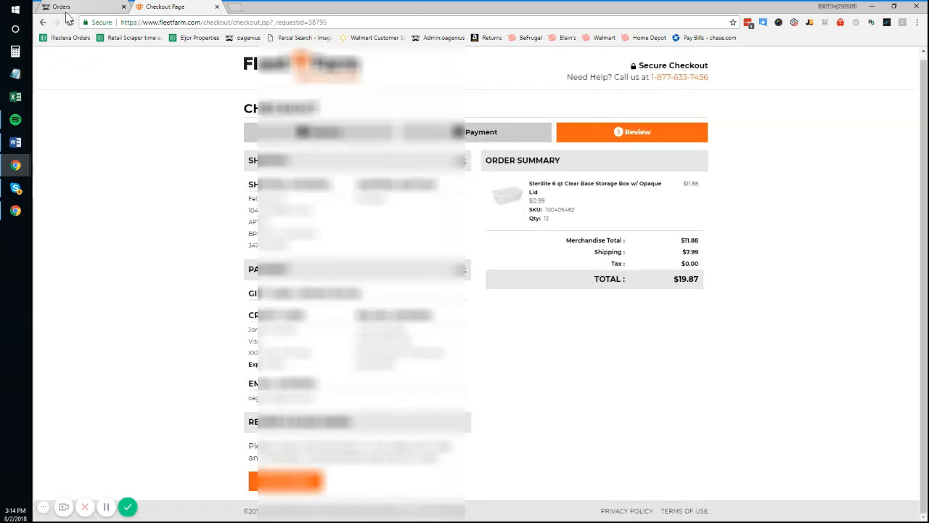
Glance at the OA Genius orders list, then place the Fleet Farm order
{"action": "left_click", "coordinate": [80, 6]}
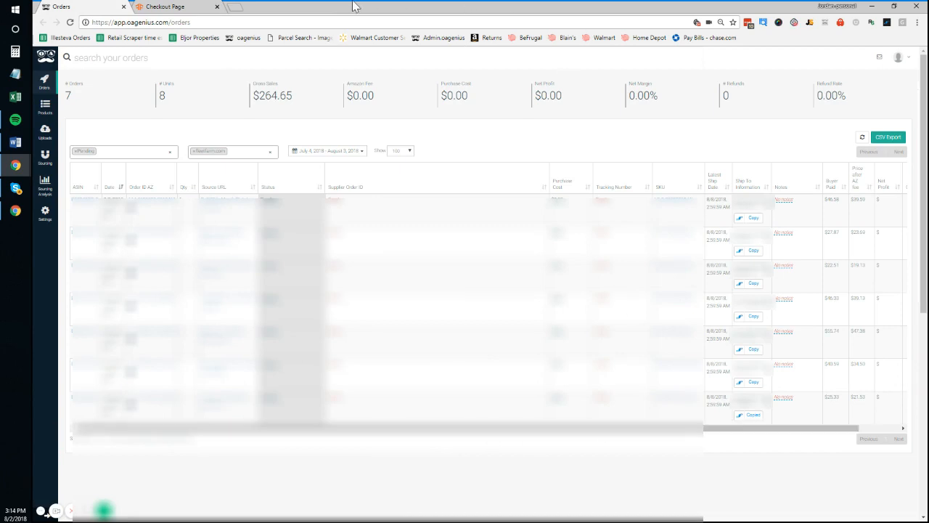
{"action": "left_click", "coordinate": [174, 7]}
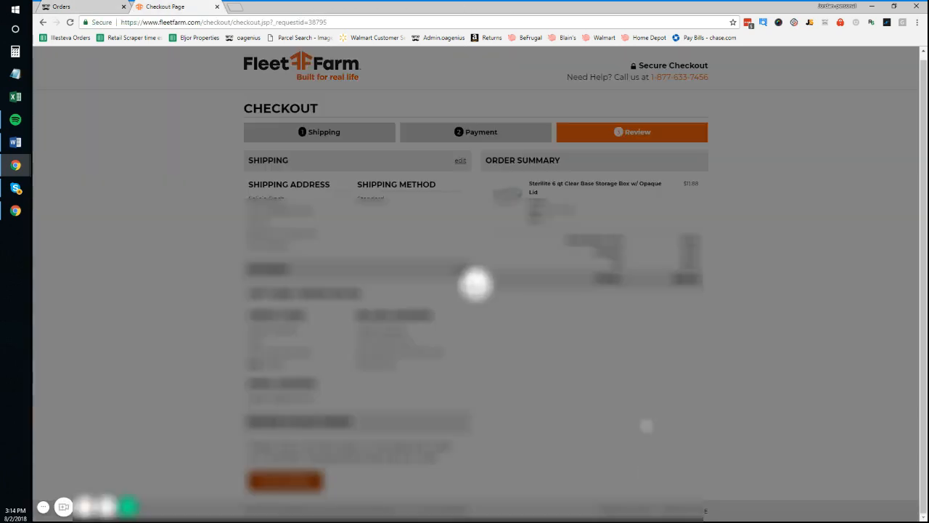
{"action": "left_click", "coordinate": [284, 481]}
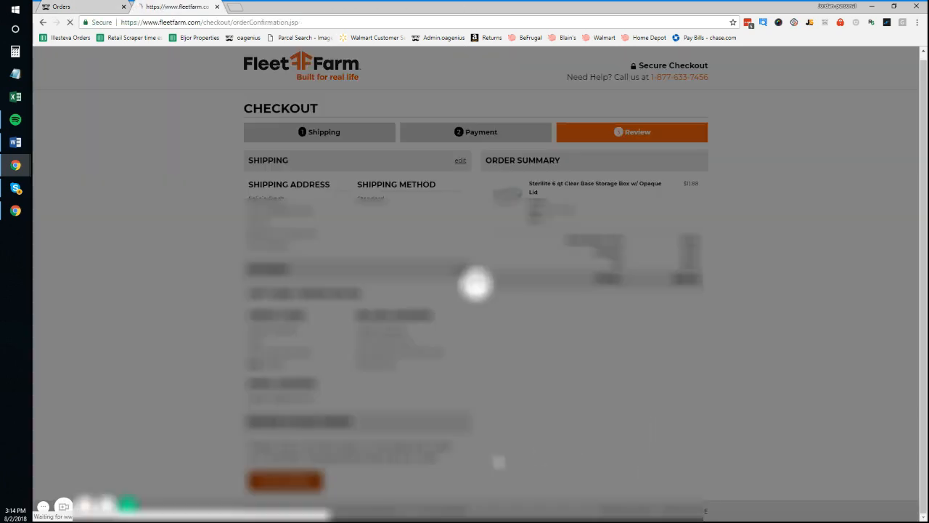